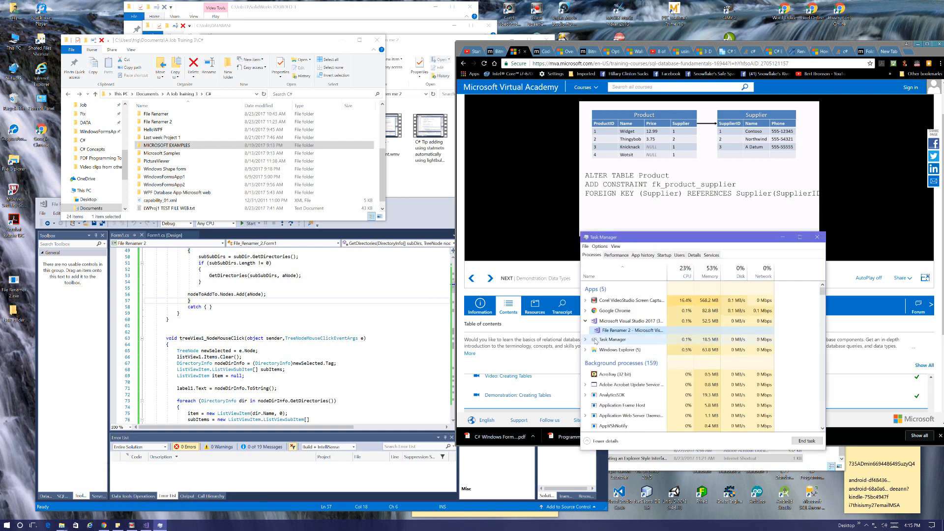
click(620, 330)
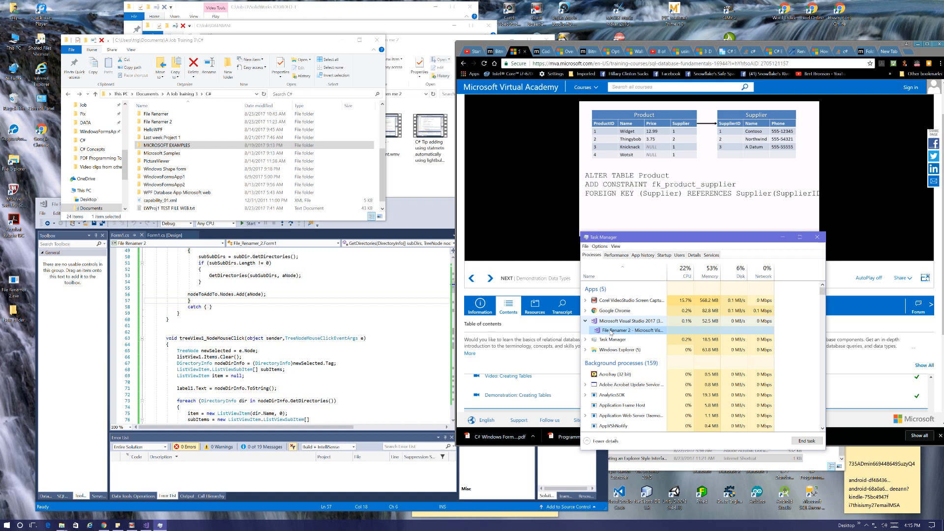
right_click(611, 331)
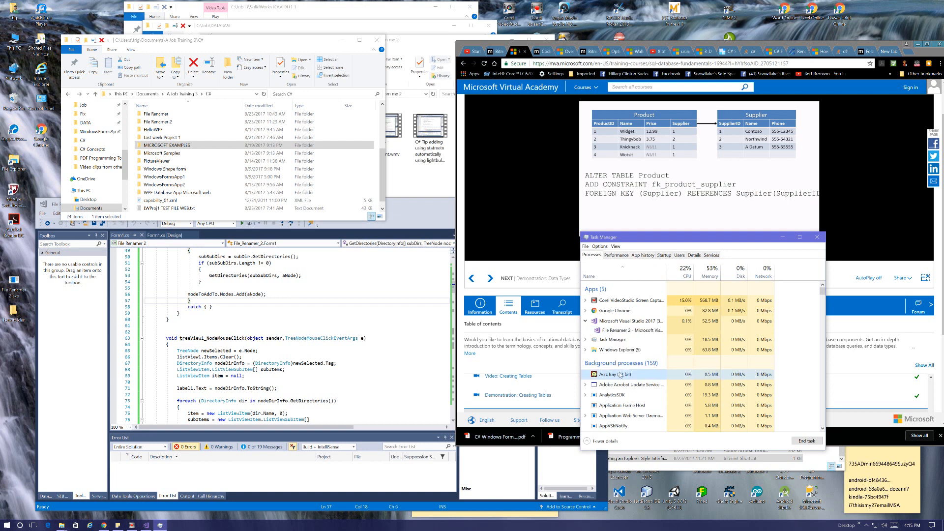
right_click(610, 331)
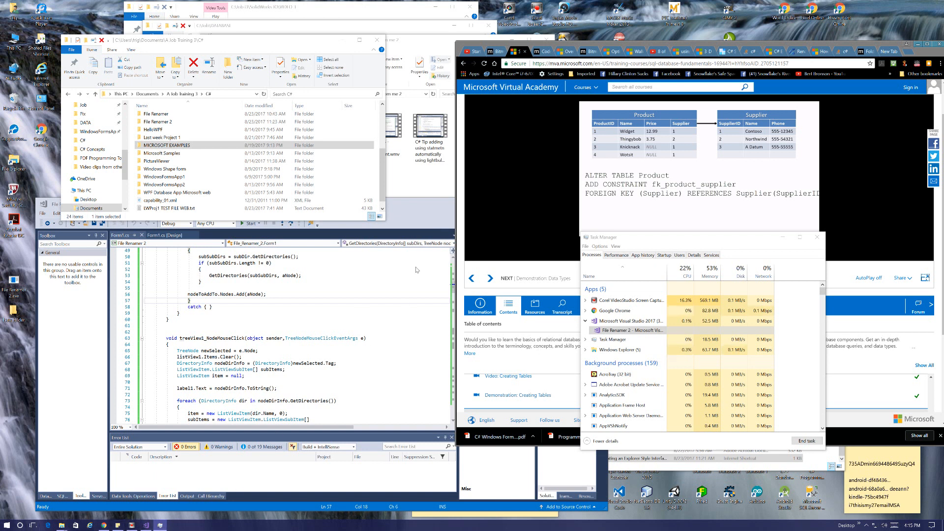
mouse_move(416, 183)
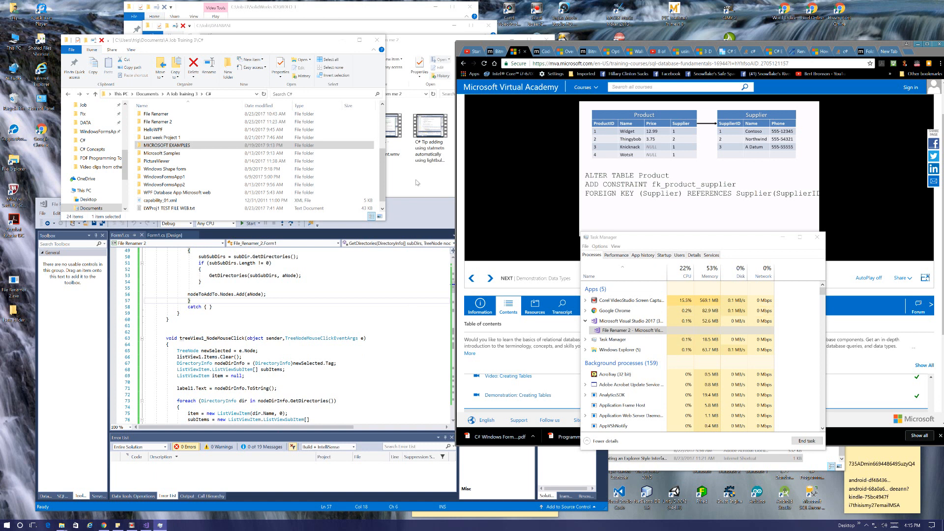